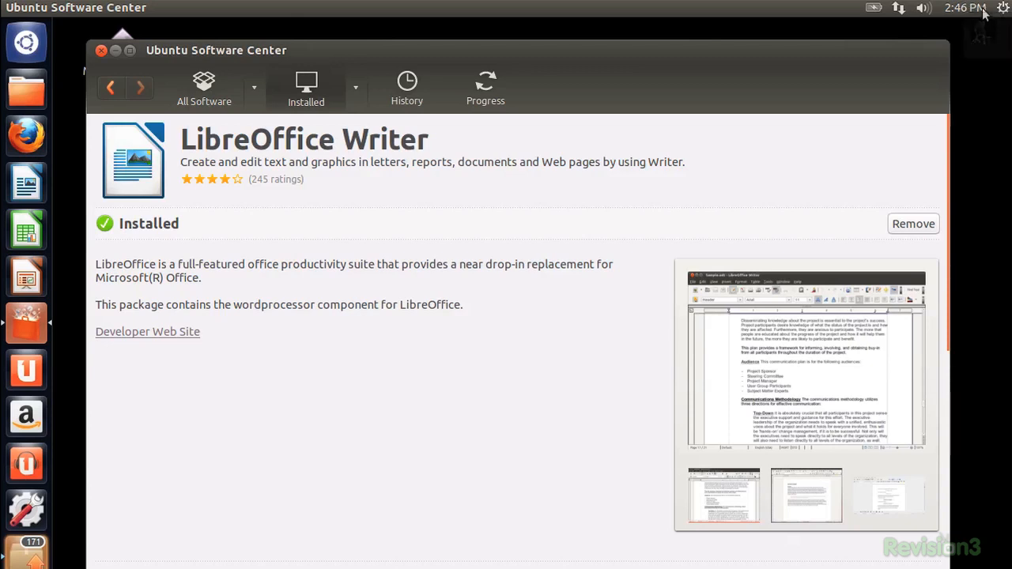
{"action": "mouse_move", "coordinate": [914, 225]}
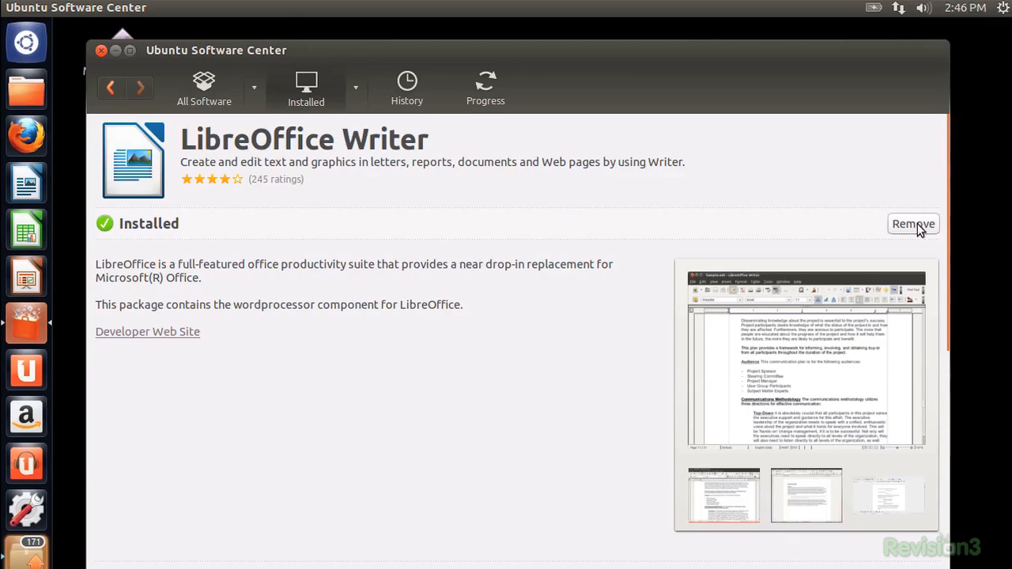
Search Ubuntu Software Center for 'deborphan', then close the store.
{"action": "type", "text": "deborphan"}
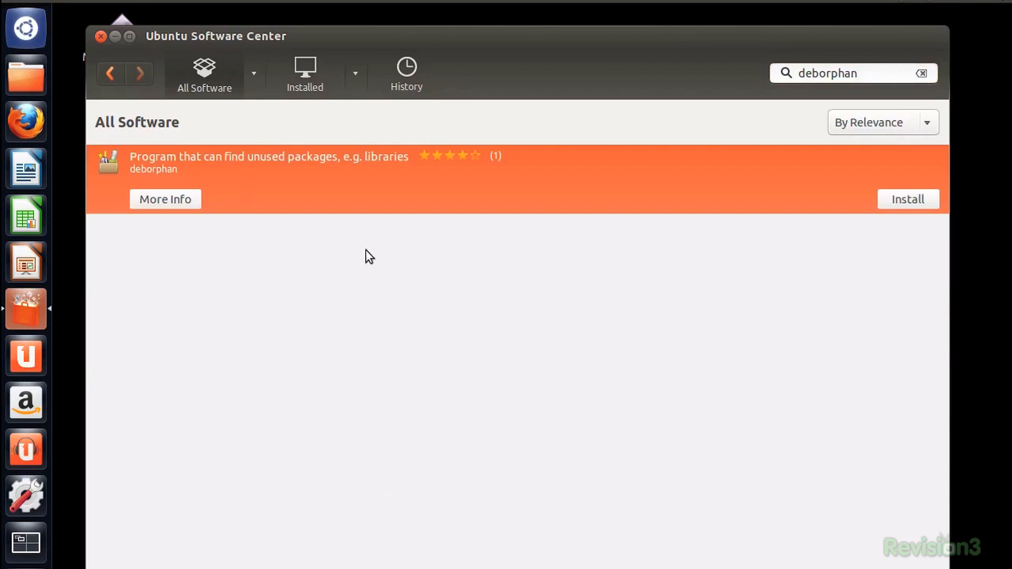
{"action": "mouse_move", "coordinate": [829, 193]}
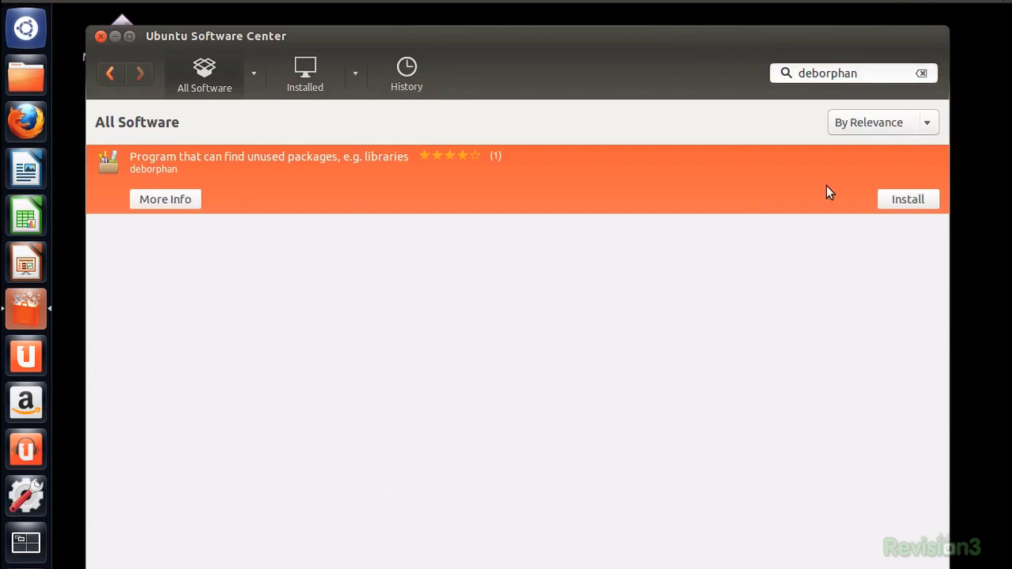
{"action": "left_click", "coordinate": [908, 200]}
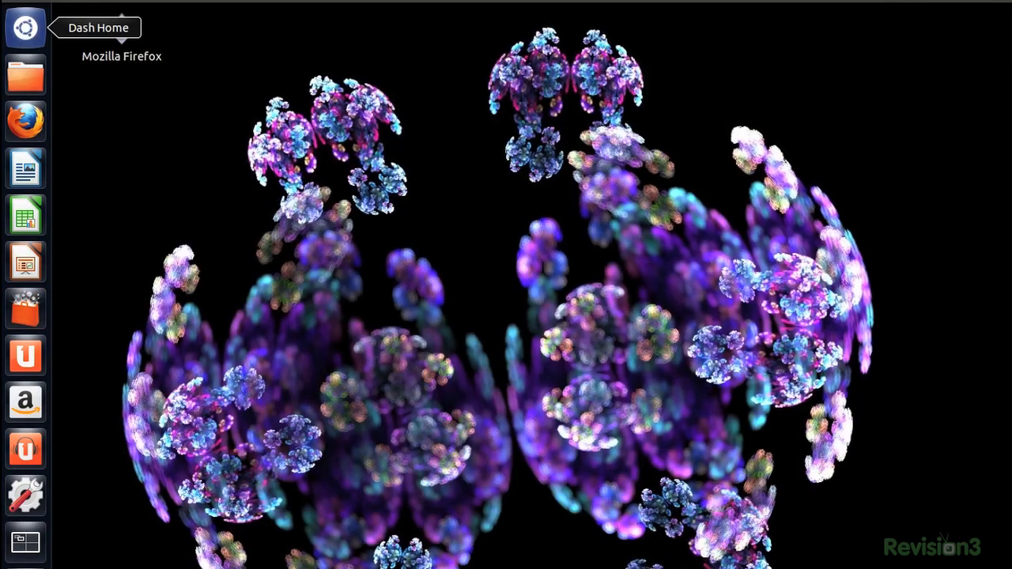
Launch a Terminal window from the Dash.
{"action": "left_click", "coordinate": [25, 28]}
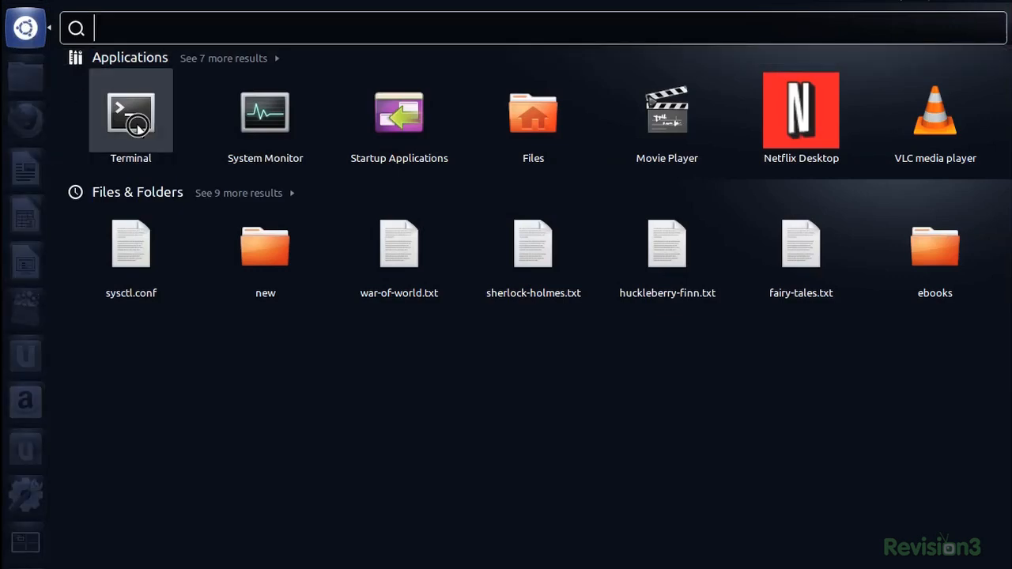
{"action": "left_click", "coordinate": [130, 110]}
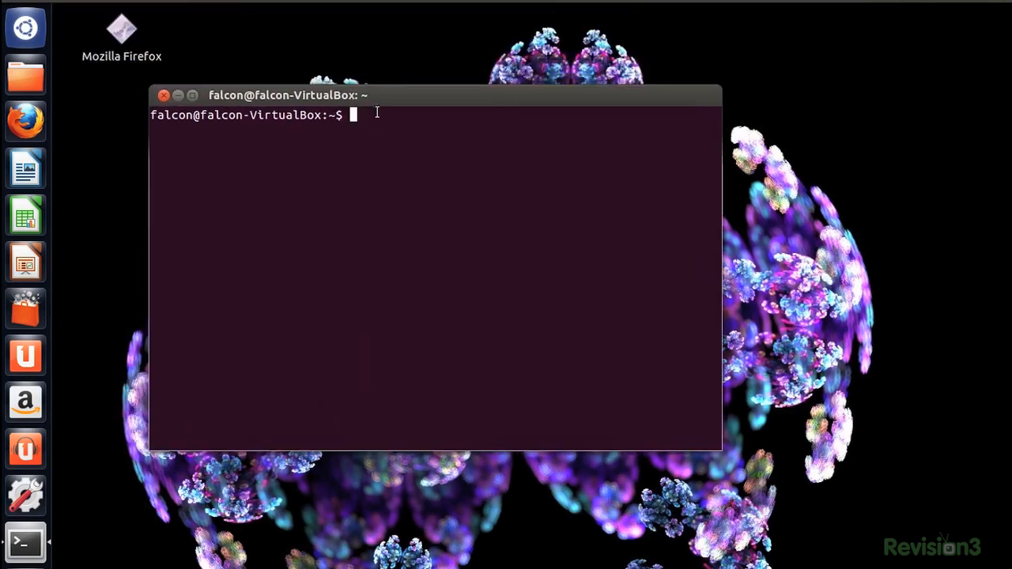
Run 'sudo apt-get remove --purge libreoffice*' and answer y to remove the 20 packages.
{"action": "type", "text": "sudo"}
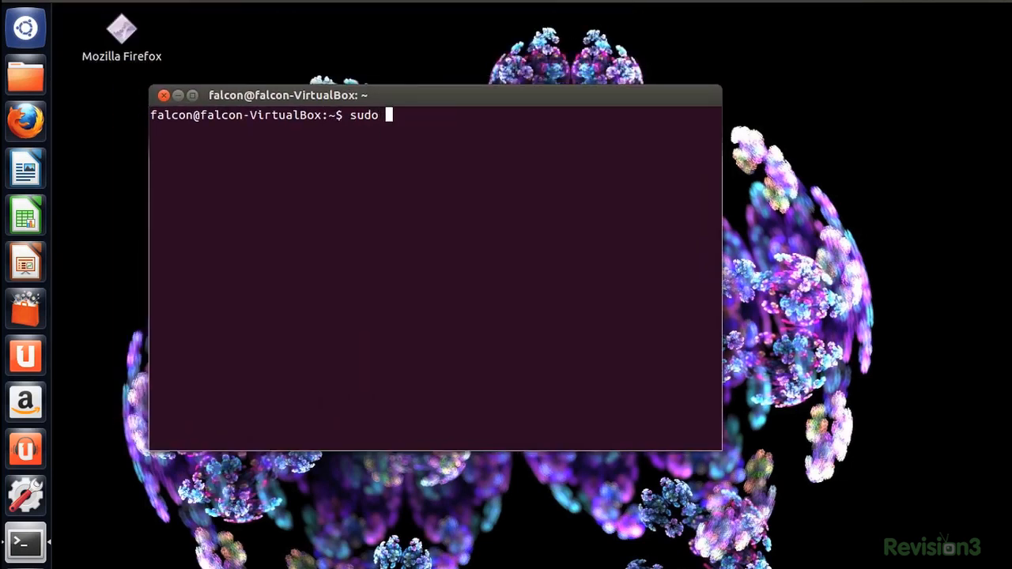
{"action": "type", "text": "apt-get"}
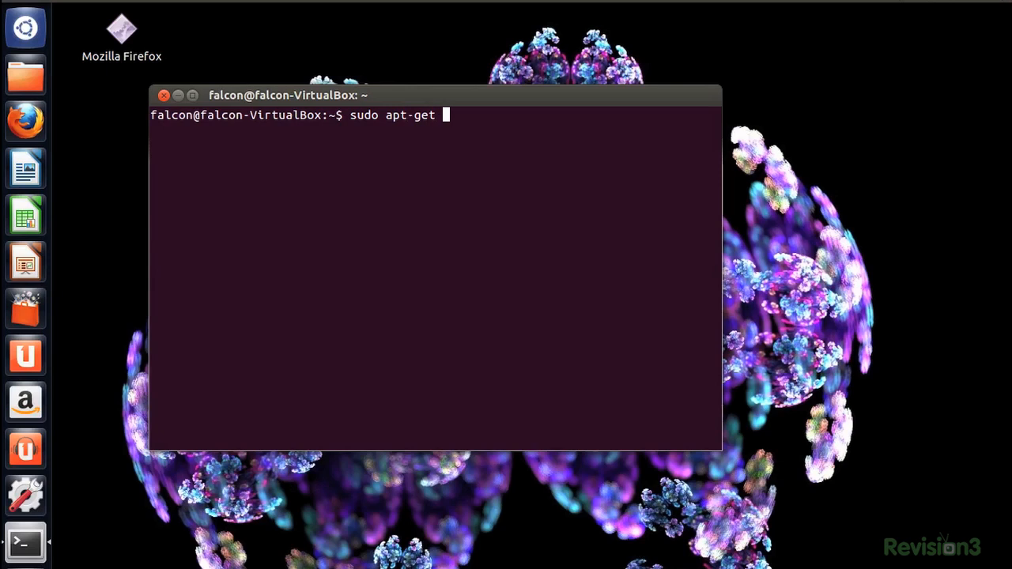
{"action": "type", "text": "remove --"}
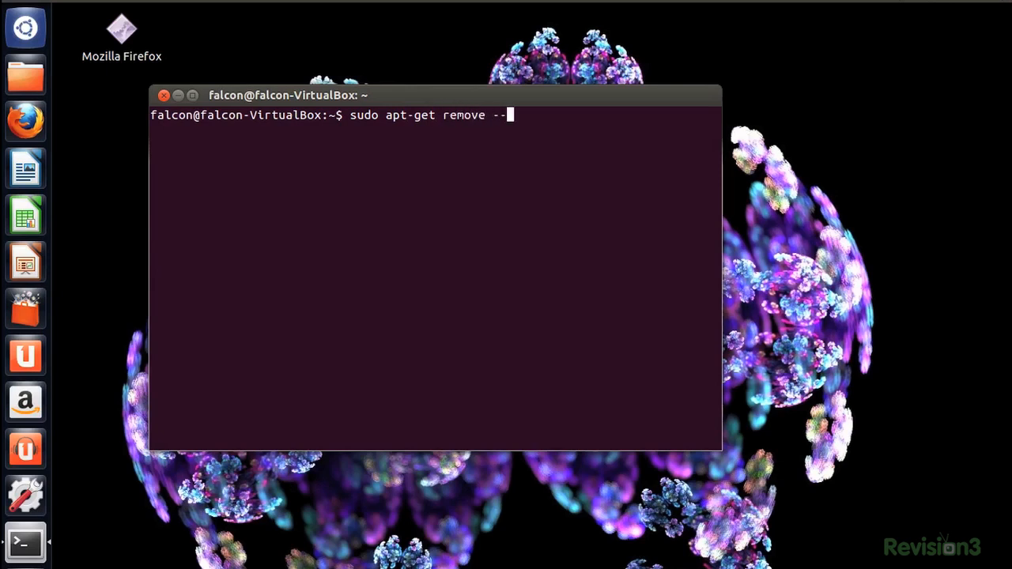
{"action": "type", "text": "purge li"}
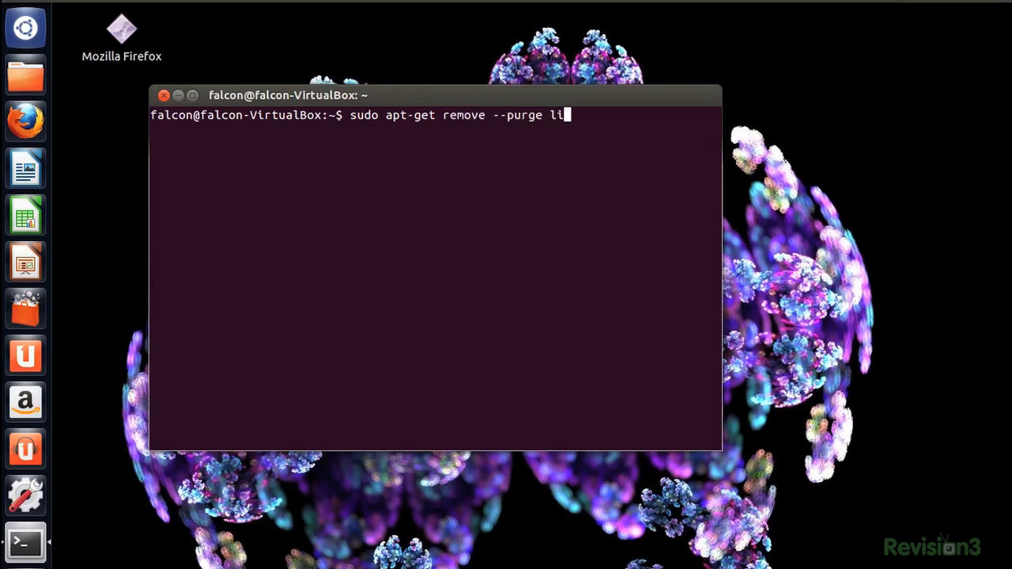
{"action": "type", "text": "breoffice*"}
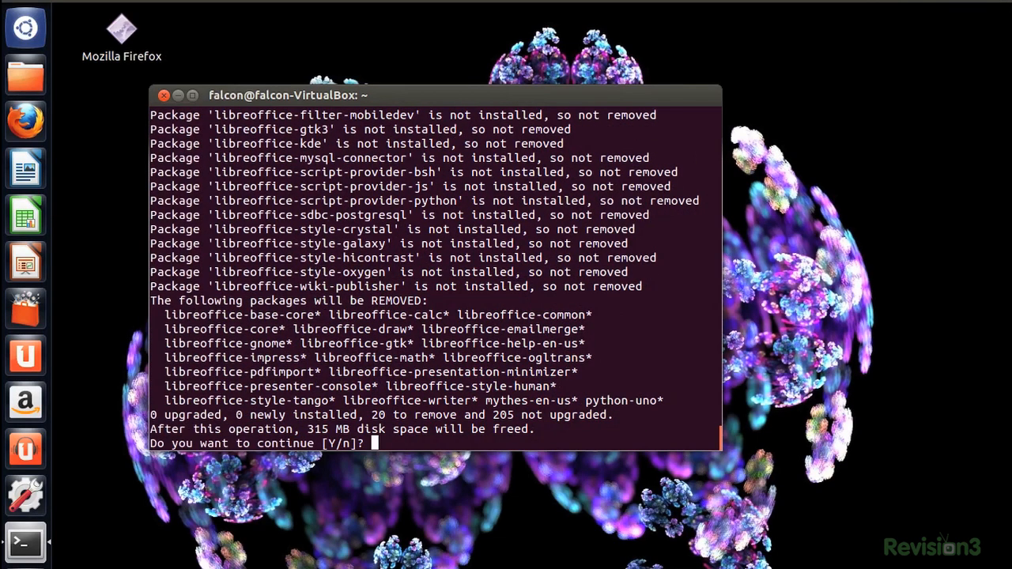
{"action": "type", "text": "y"}
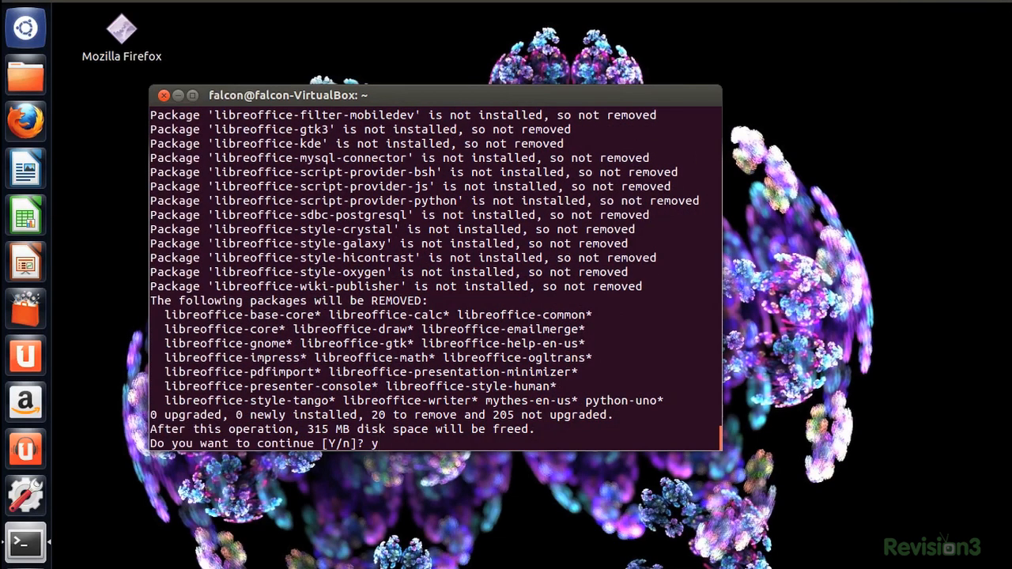
Confirm the LibreOffice removal, run 'sudo apt-get clean' and 'sudo apt-get autoremove', then clear the screen.
{"action": "key", "text": "Return"}
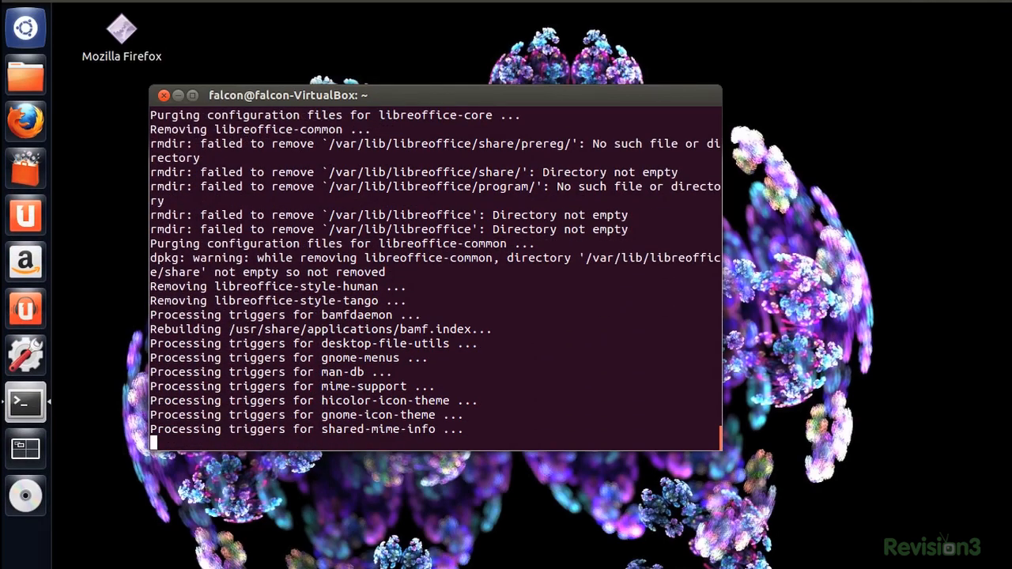
{"action": "type", "text": "sudo apt-"}
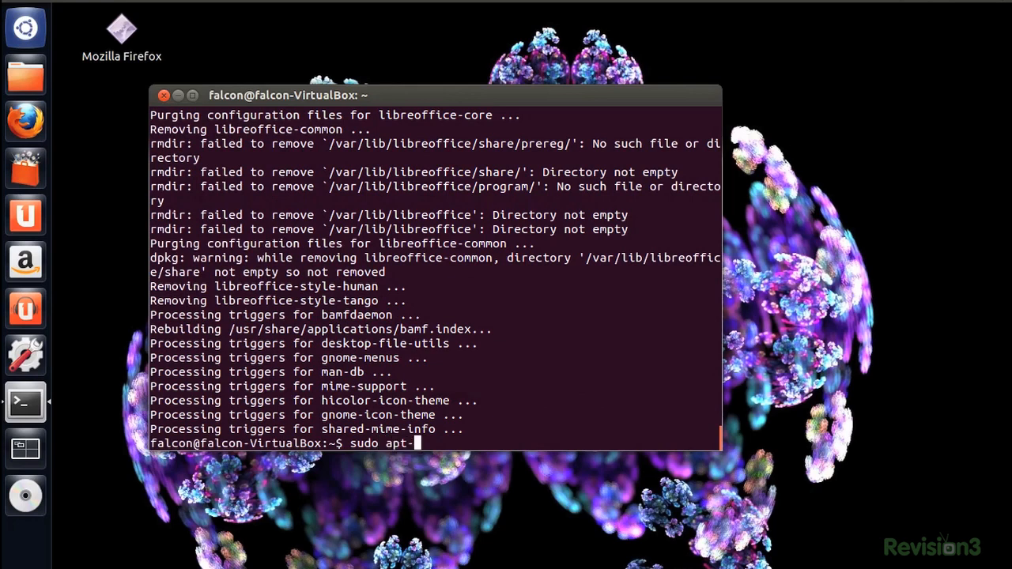
{"action": "key", "text": "Return"}
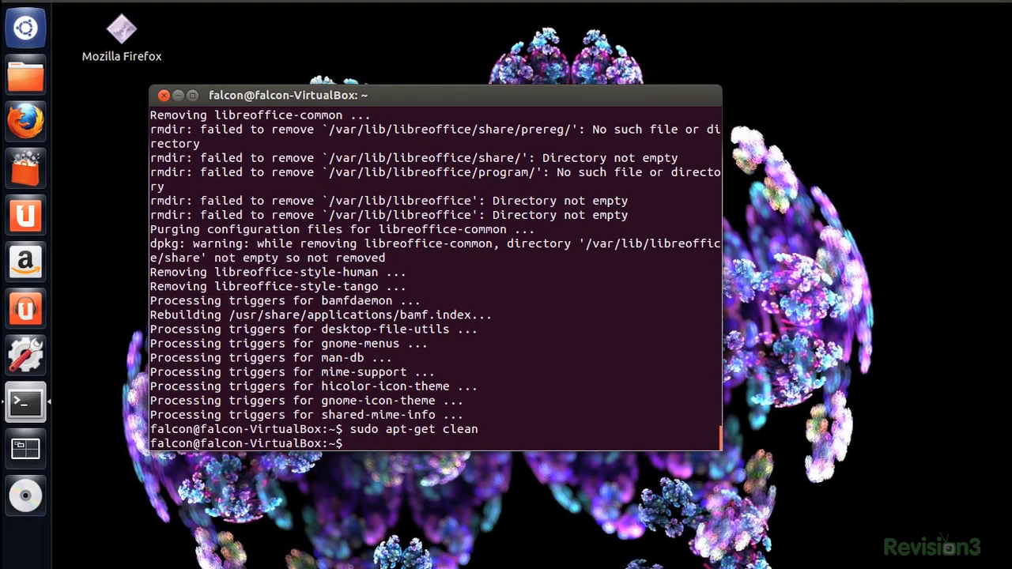
{"action": "type", "text": "sudo apt-get autoremove"}
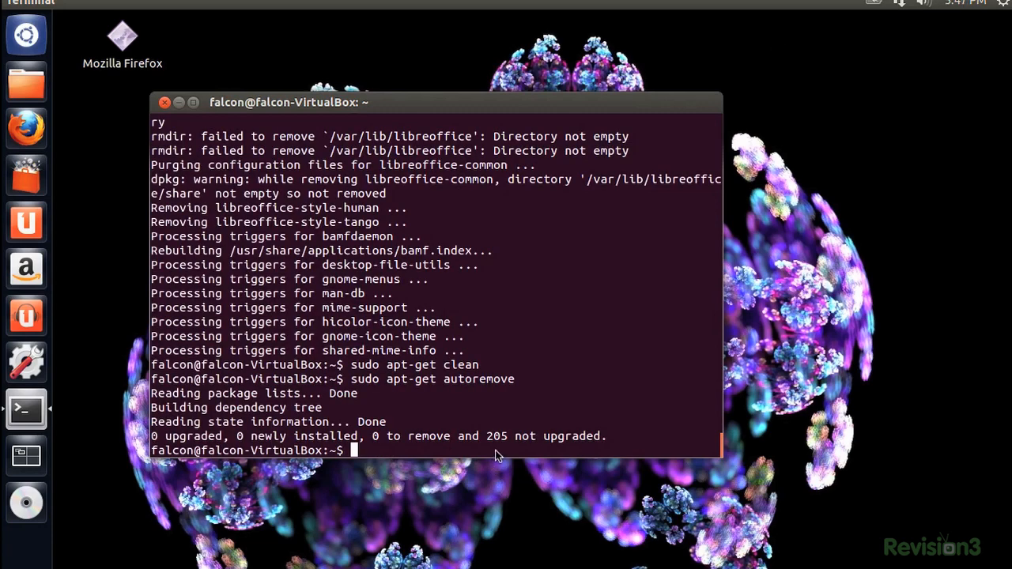
{"action": "type", "text": "clear"}
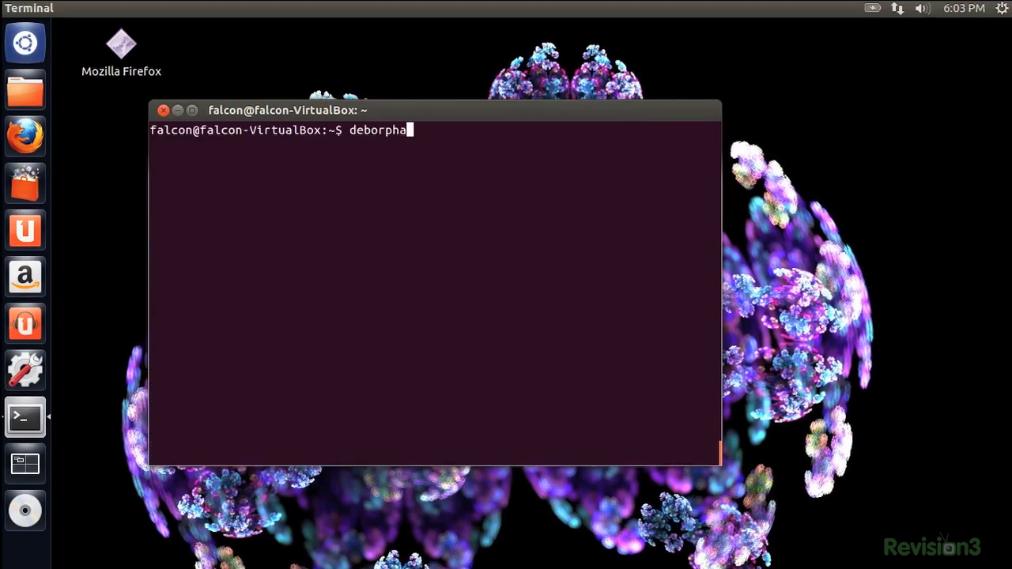
Run 'sudo deborphan | xargs sudo apt-get -y remove --purge' to purge the eight orphaned libraries, then start GtkOrphan.
{"action": "type", "text": "--guess a"}
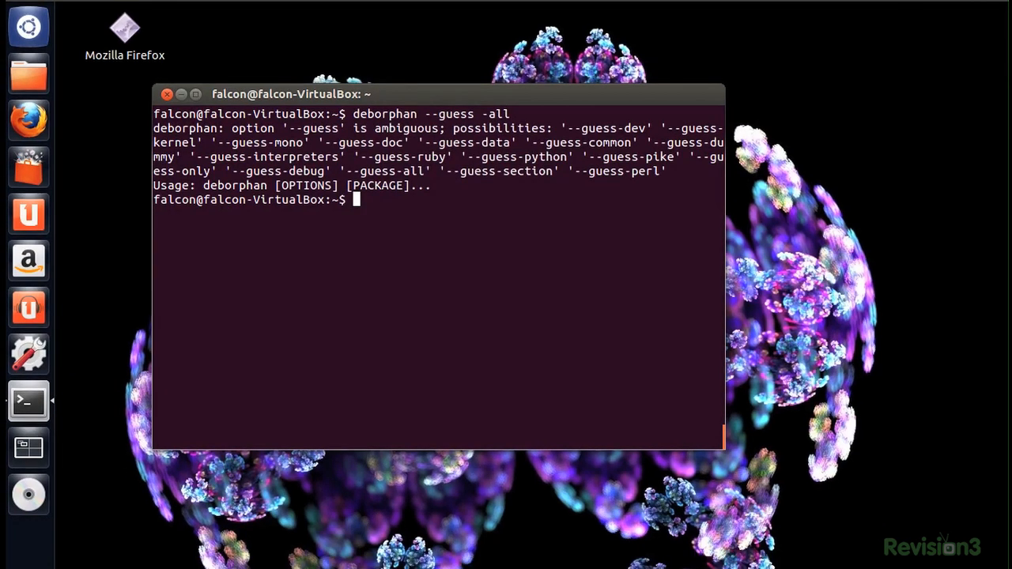
{"action": "type", "text": "sudo deborphan"}
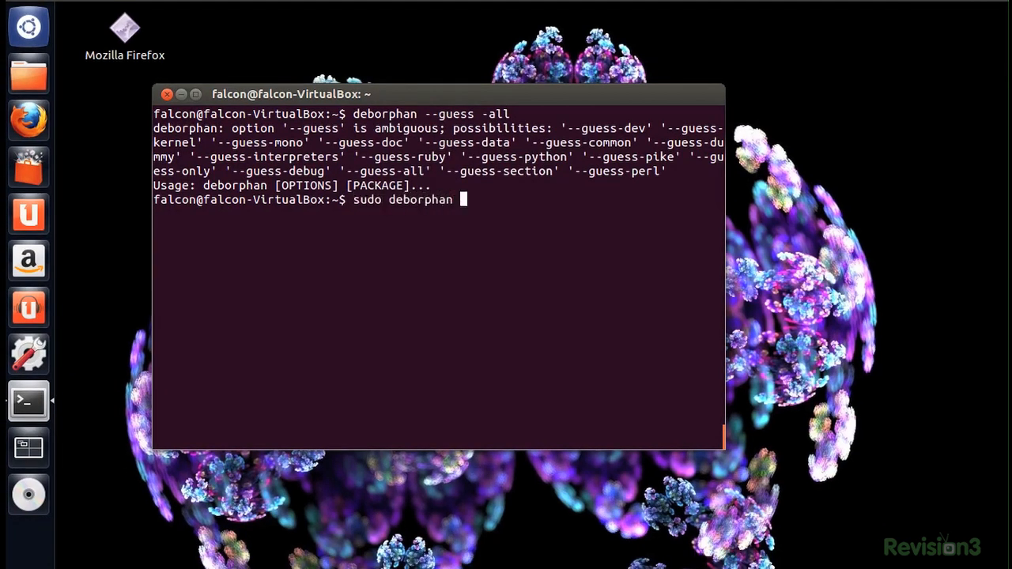
{"action": "type", "text": "| xargs sudo ap"}
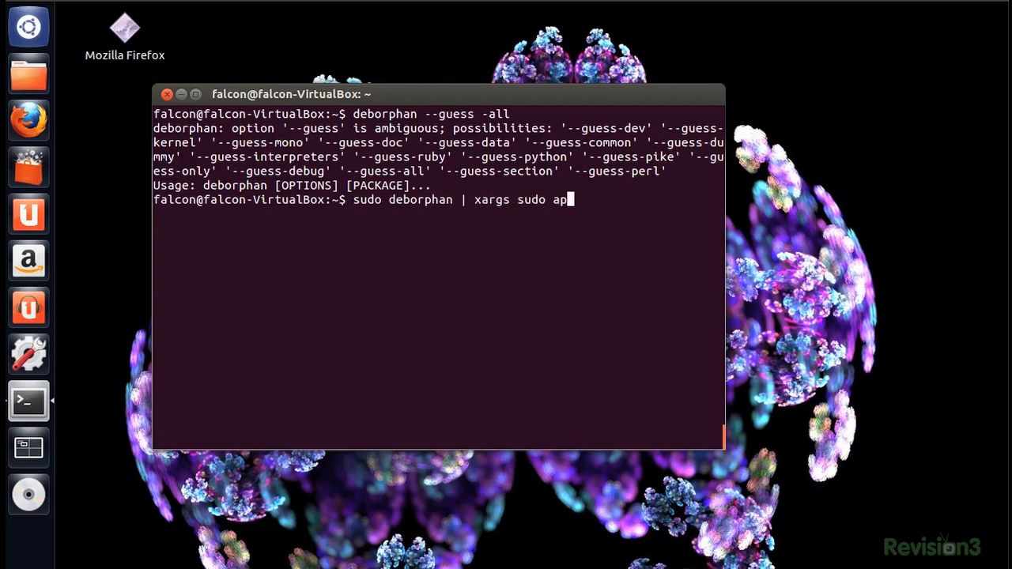
{"action": "type", "text": "t-get -y remove --p"}
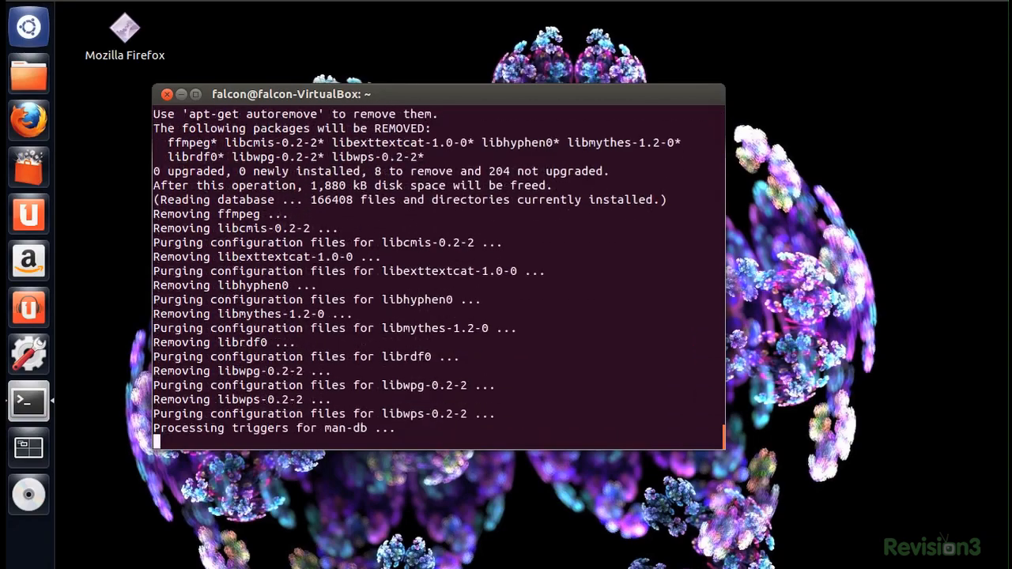
{"action": "left_click", "coordinate": [28, 166]}
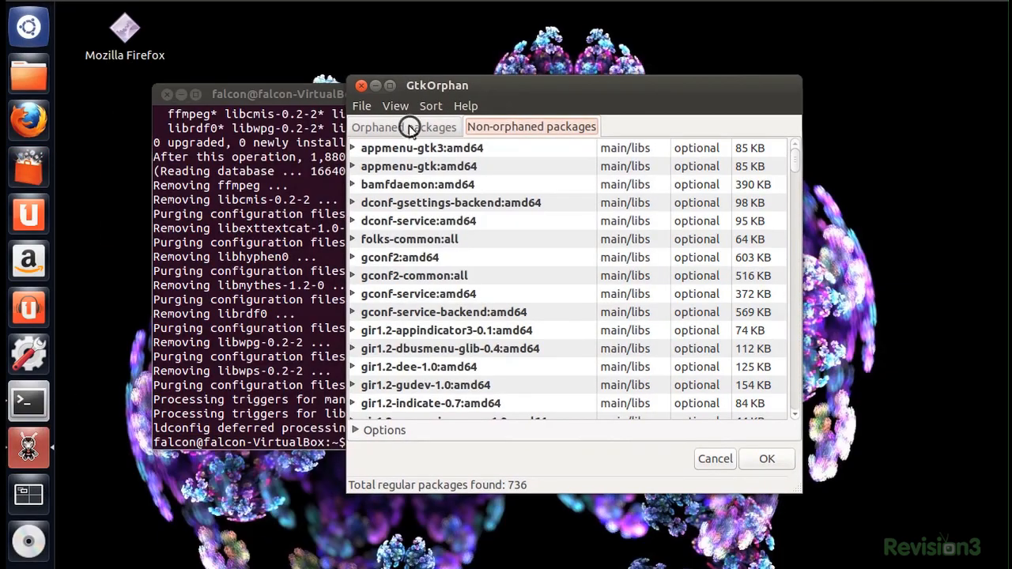
Switch GtkOrphan to its 'Orphaned packages' list.
{"action": "left_click", "coordinate": [405, 127]}
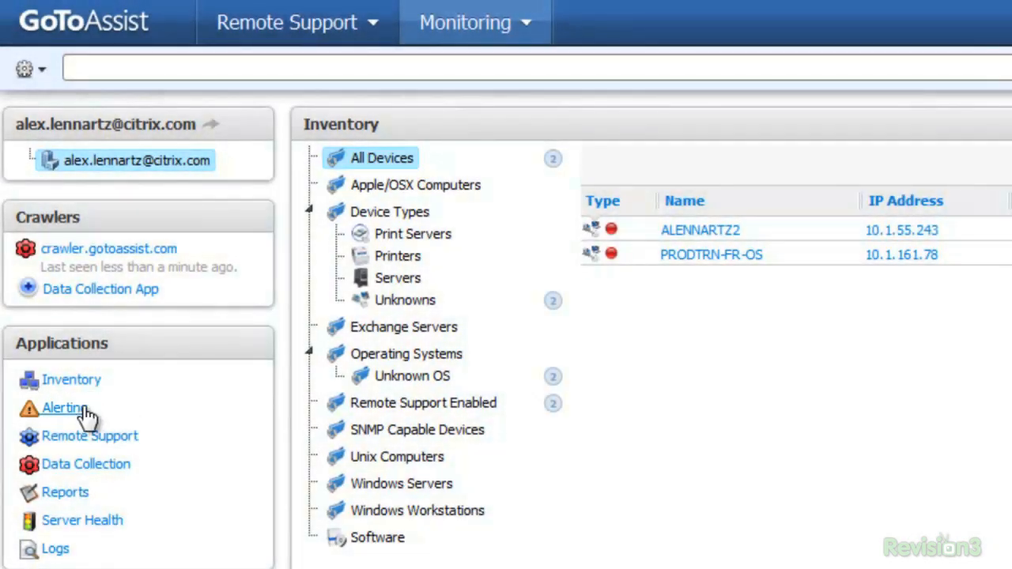
View Alerting under Applications, then start the GoToAssist 30-day 'Try It Free' sign-up.
{"action": "left_click", "coordinate": [63, 408]}
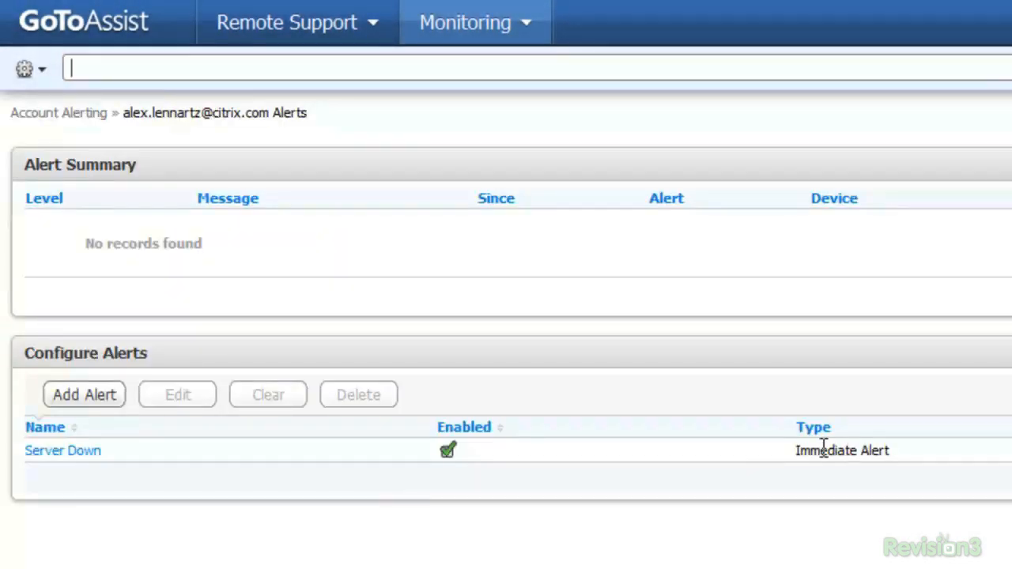
{"action": "left_click", "coordinate": [84, 395]}
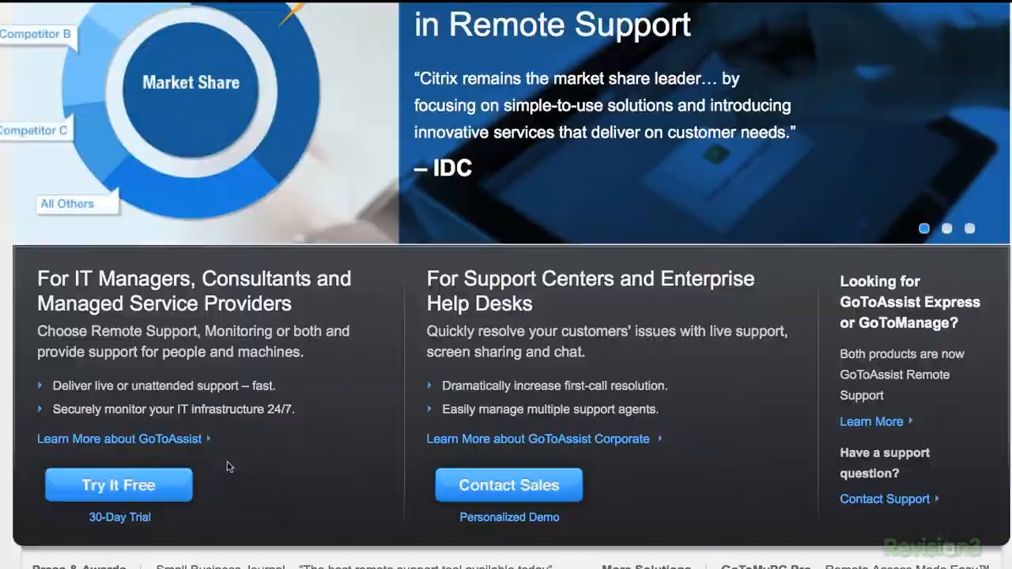
{"action": "left_click", "coordinate": [117, 484]}
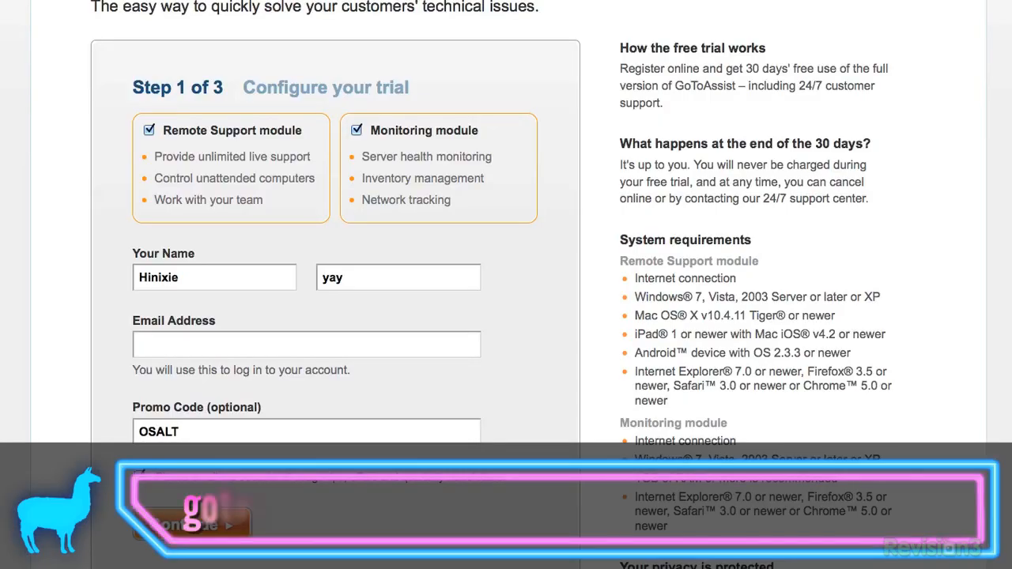